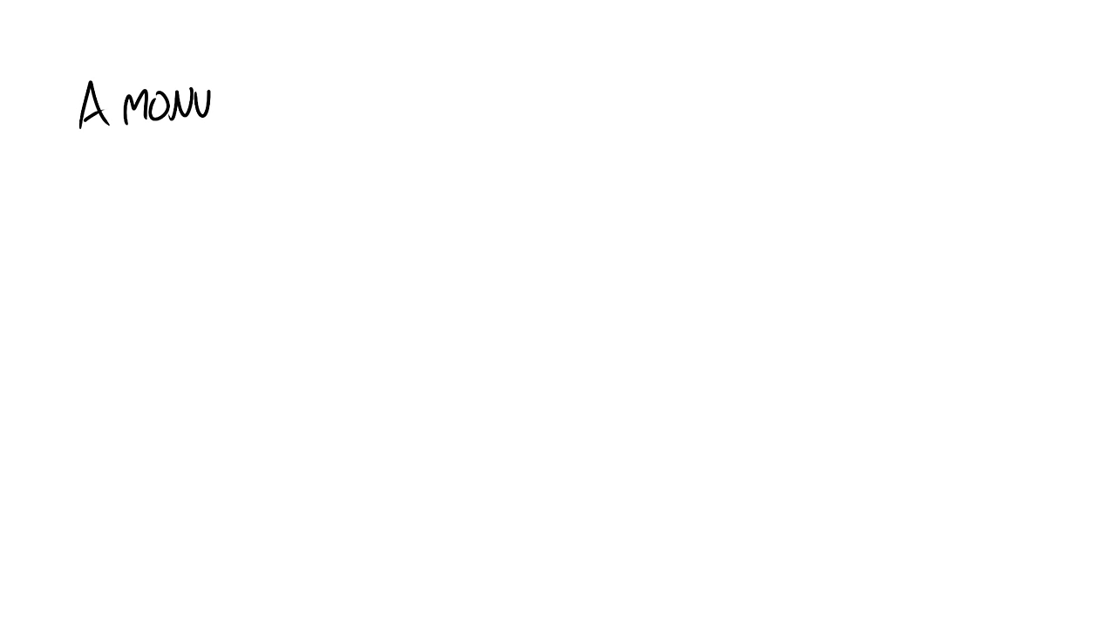
# Step: Handwrite 'A Monumental Truth:', 'You, by yourself, cannot' and the quote 'I need to fix up my life so I can'
pyautogui.write('mental Truth:')
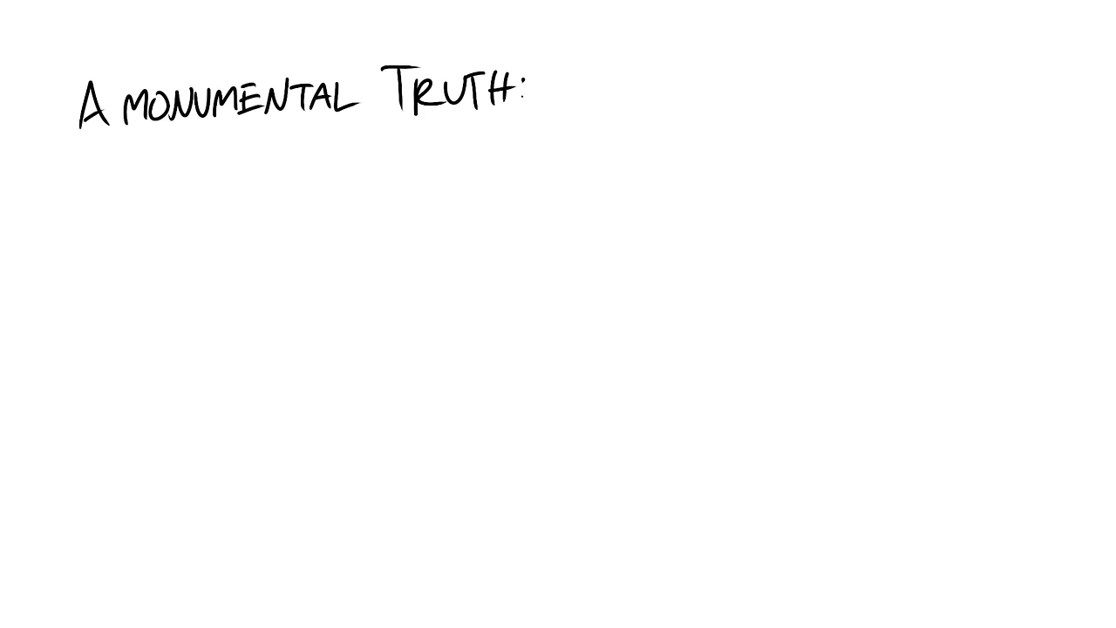
pyautogui.write('You, by yourself, cannot')
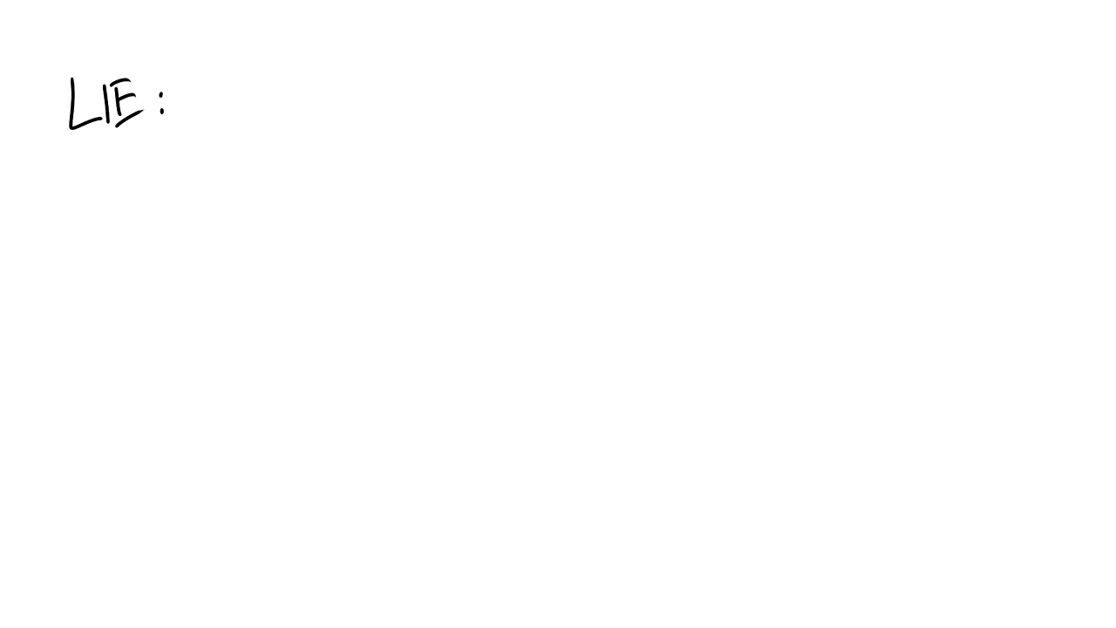
pyautogui.write('"I NEED TO FIX UP MY LIFE SO I CAN')
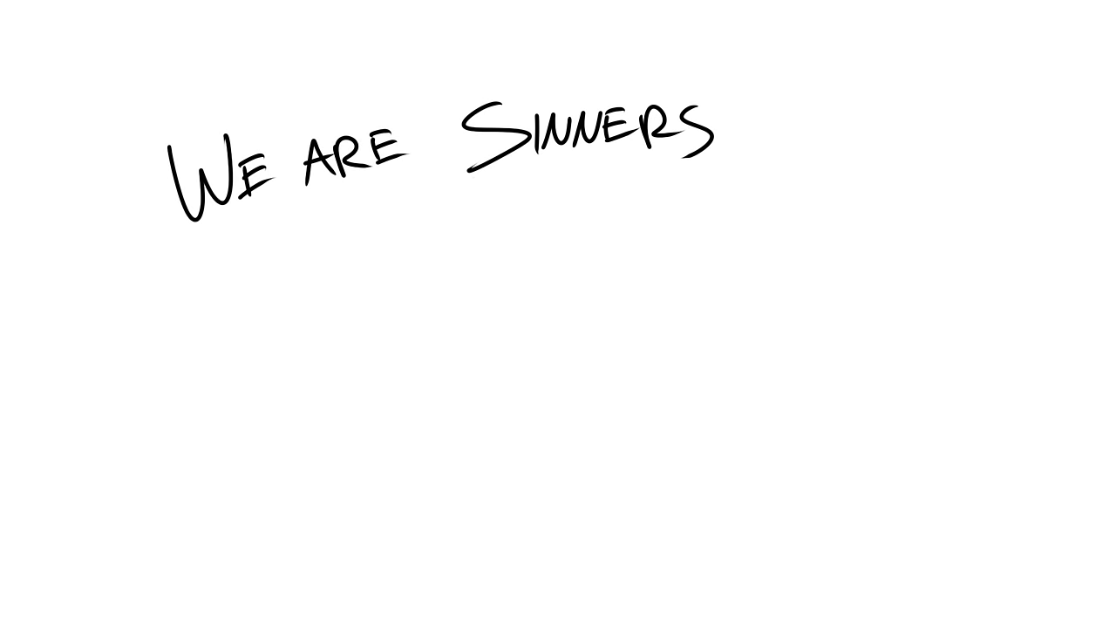
# Step: Write 'Romans 6:23 – The Penalty for' and the Romans 10:9 line 'you confess with your mouth the Lord'
pyautogui.write('Romans 6:23 < The Penalty for')
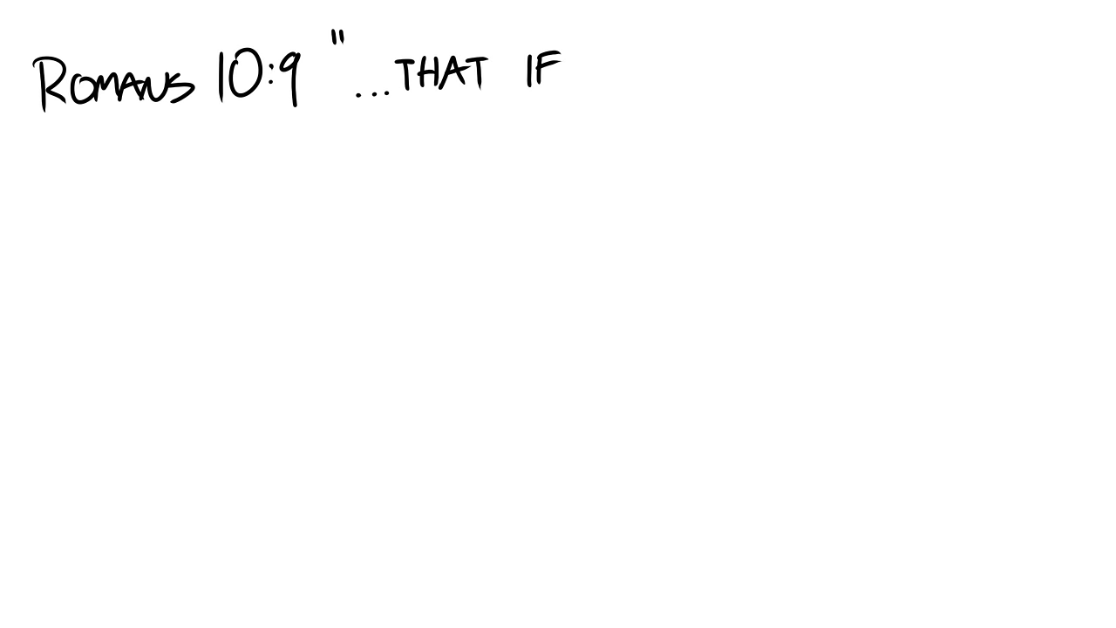
pyautogui.write('you confess with your mouth the Lo')
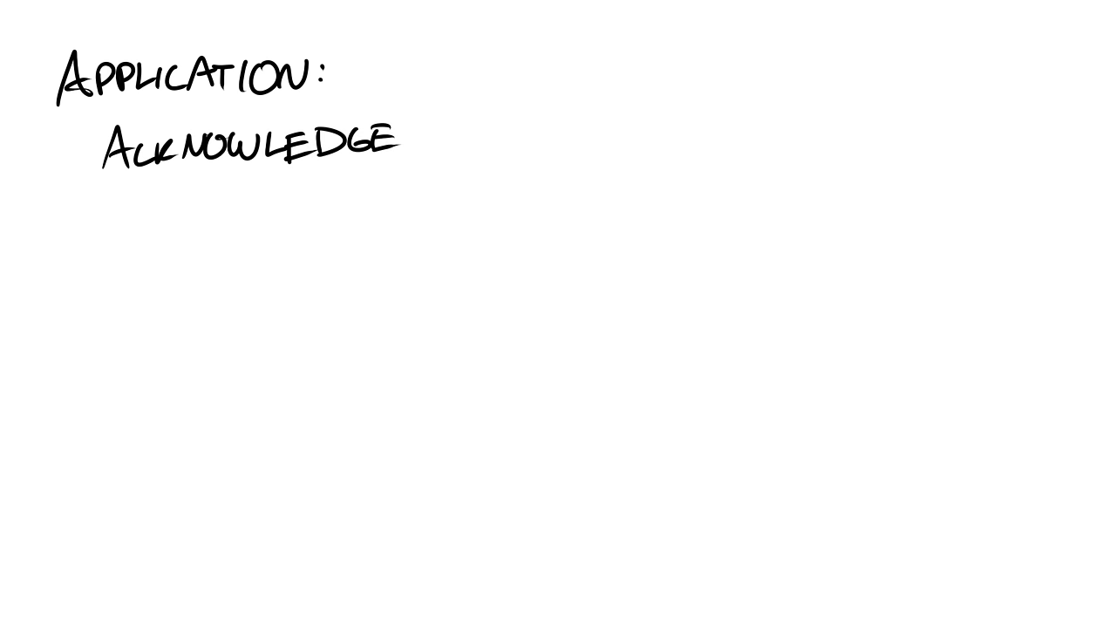
# Step: Write 'that God loves you so much that He sent Jesus to die' and the caption 'These should not stem from trying to be good'
pyautogui.write('that God loves you')
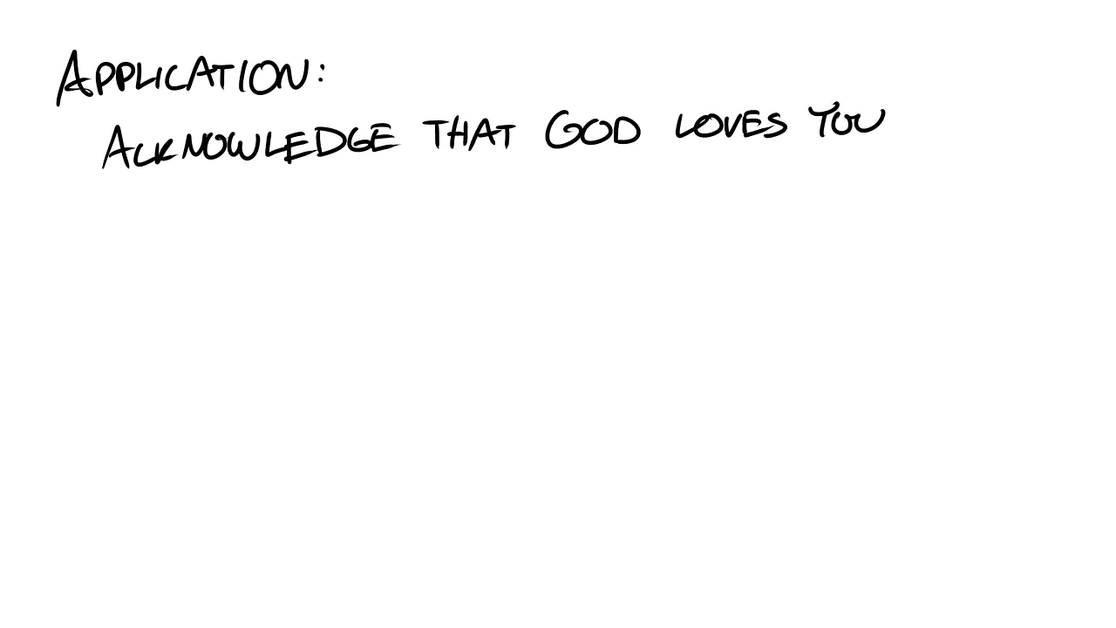
pyautogui.write('so much that')
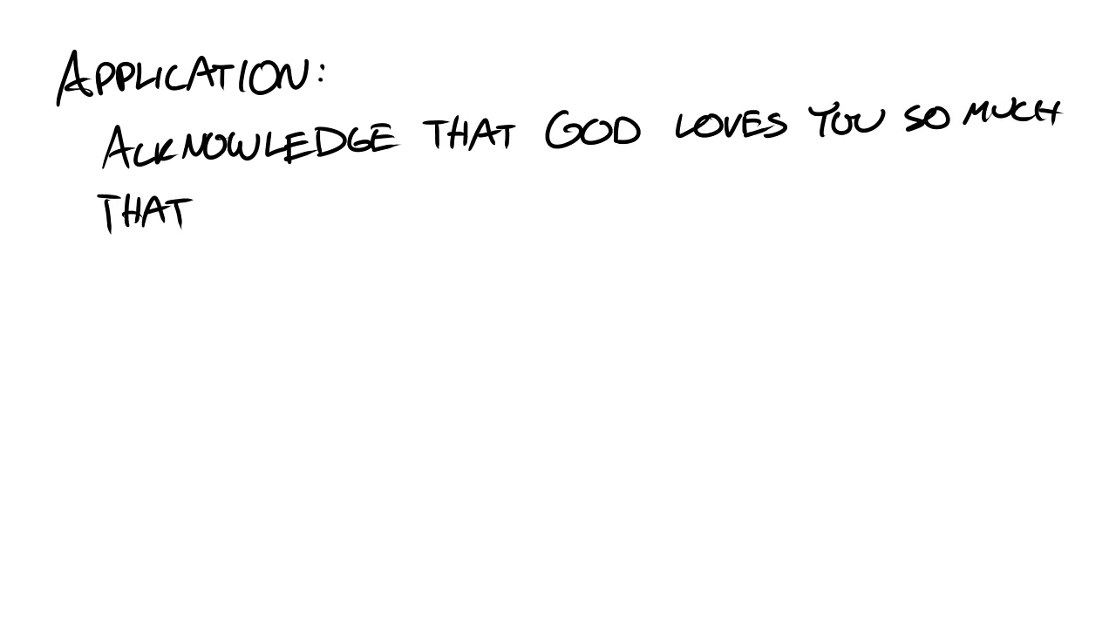
pyautogui.write('He sent')
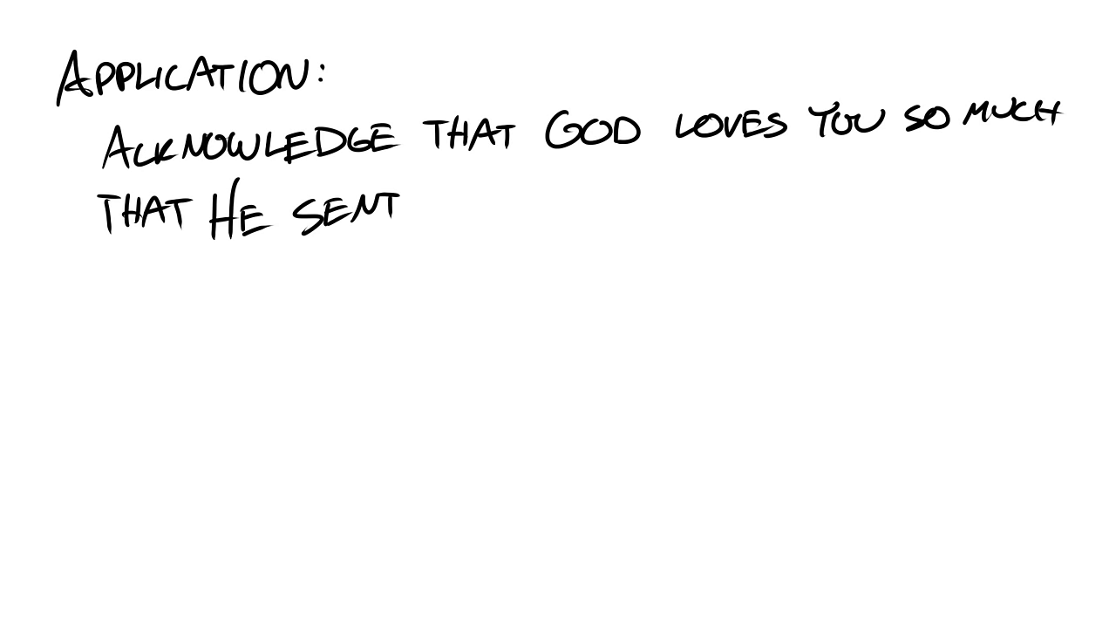
pyautogui.write('Jesus to di')
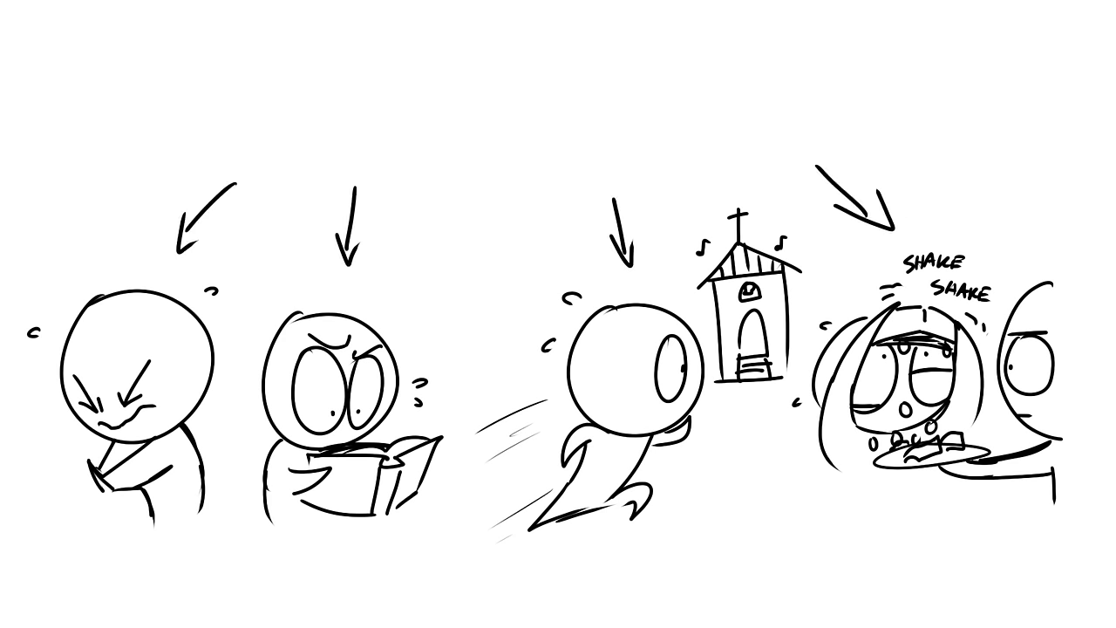
pyautogui.write('THESE SHOULD NOT STEM FROM "')
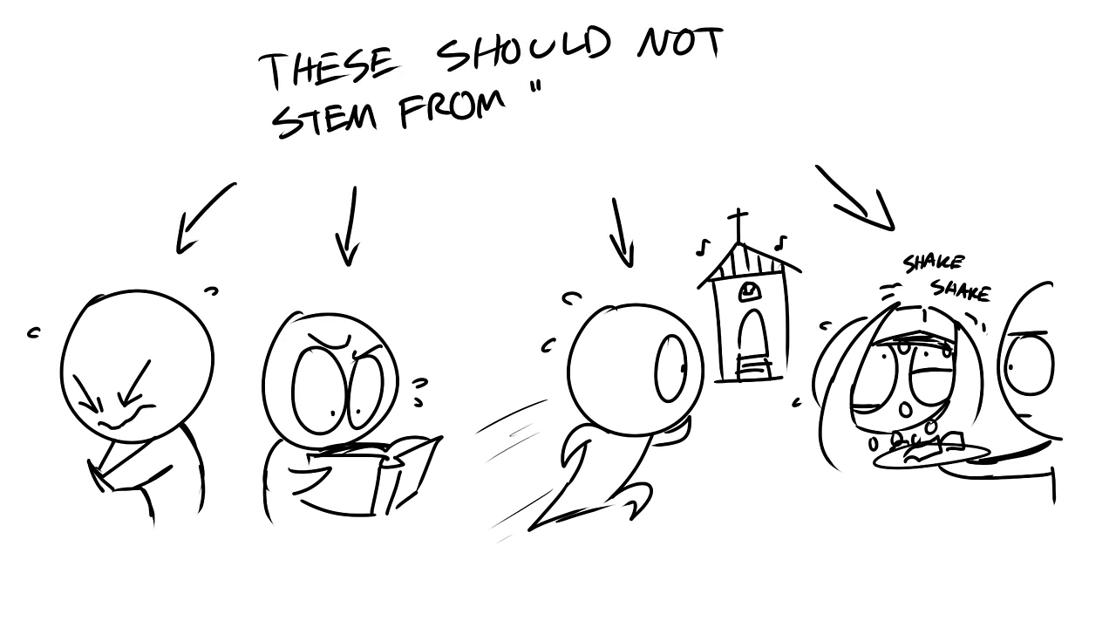
pyautogui.write('TRYING TO BE GOOD OR GET RIGHT"')
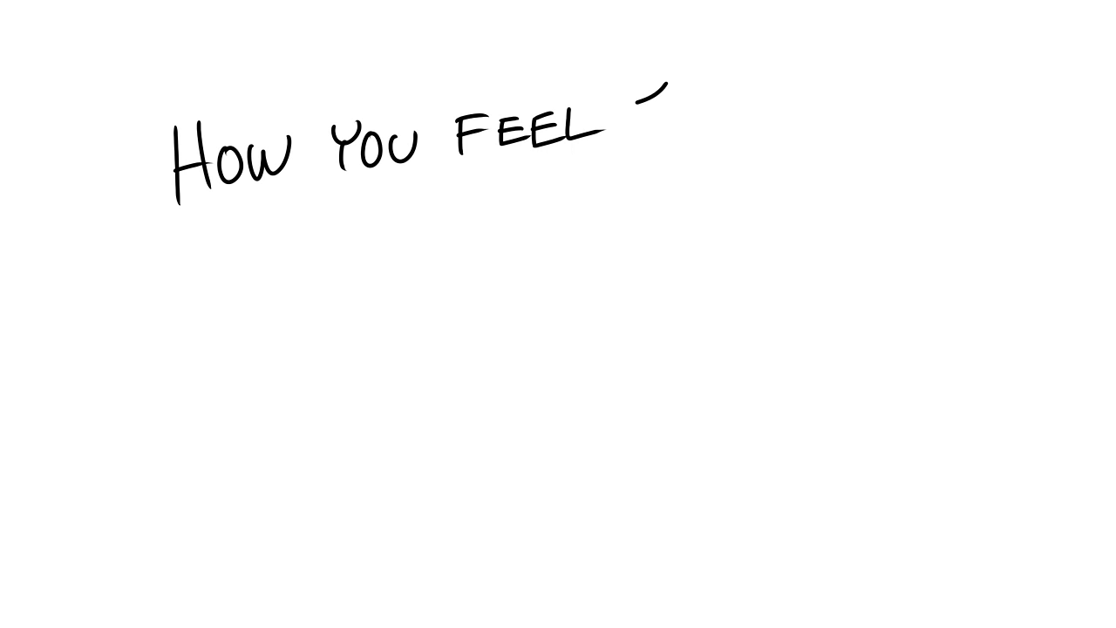
# Step: Note 'Emotions, ideas, relative things can be different', then begin the John 14:16 verse in red
pyautogui.write('EMOTIONS, IDEAS, RELATIVE THINGS')
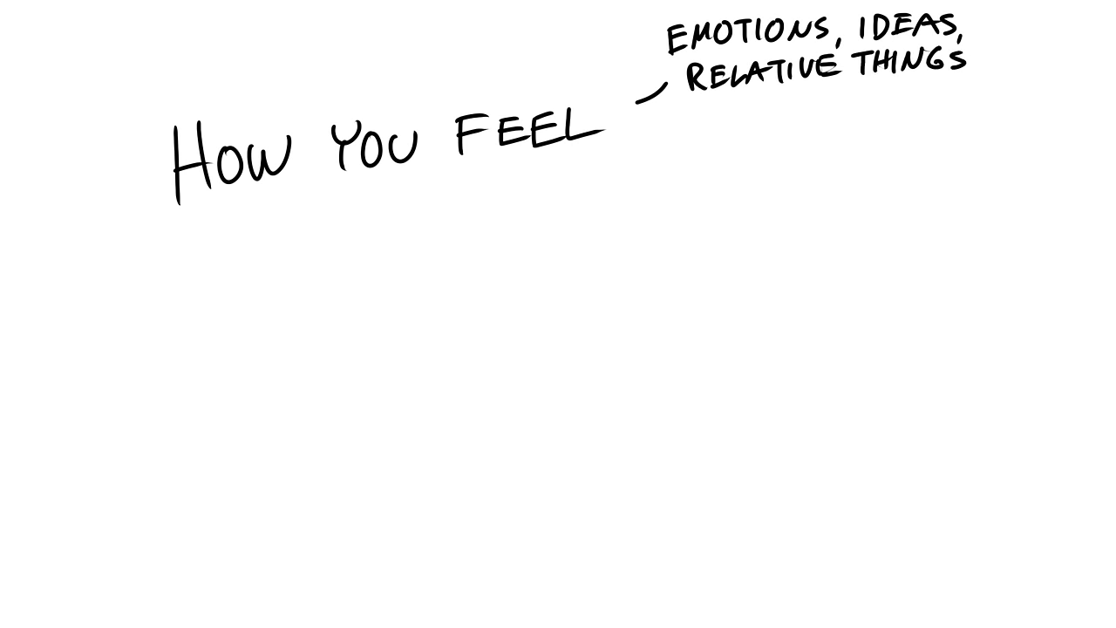
pyautogui.write('CAN BE DIFFERENT')
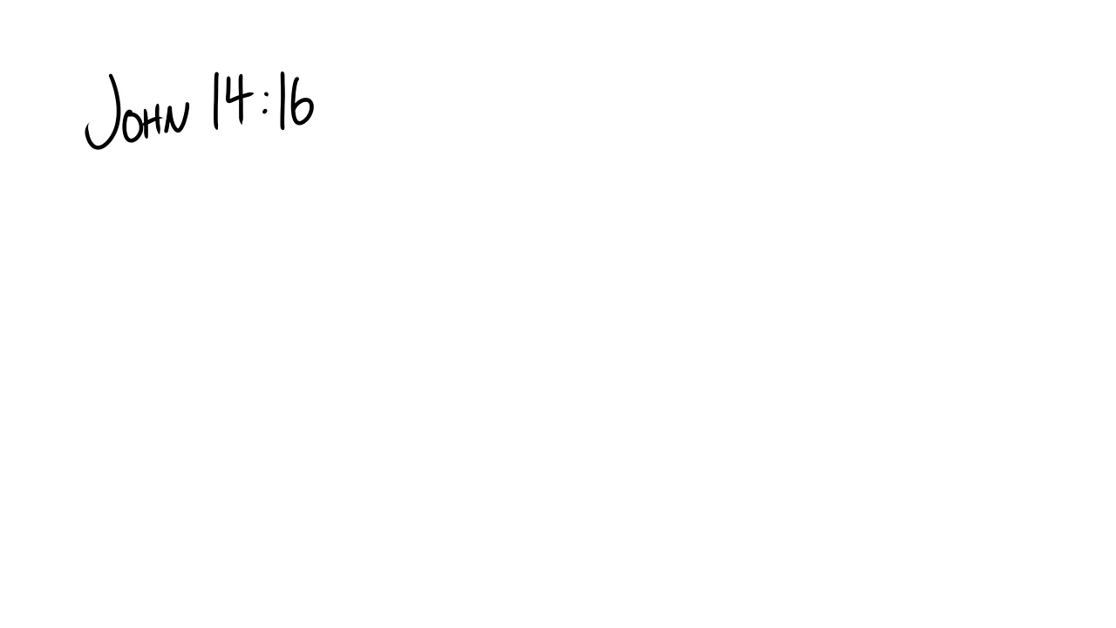
pyautogui.click(347, 65)
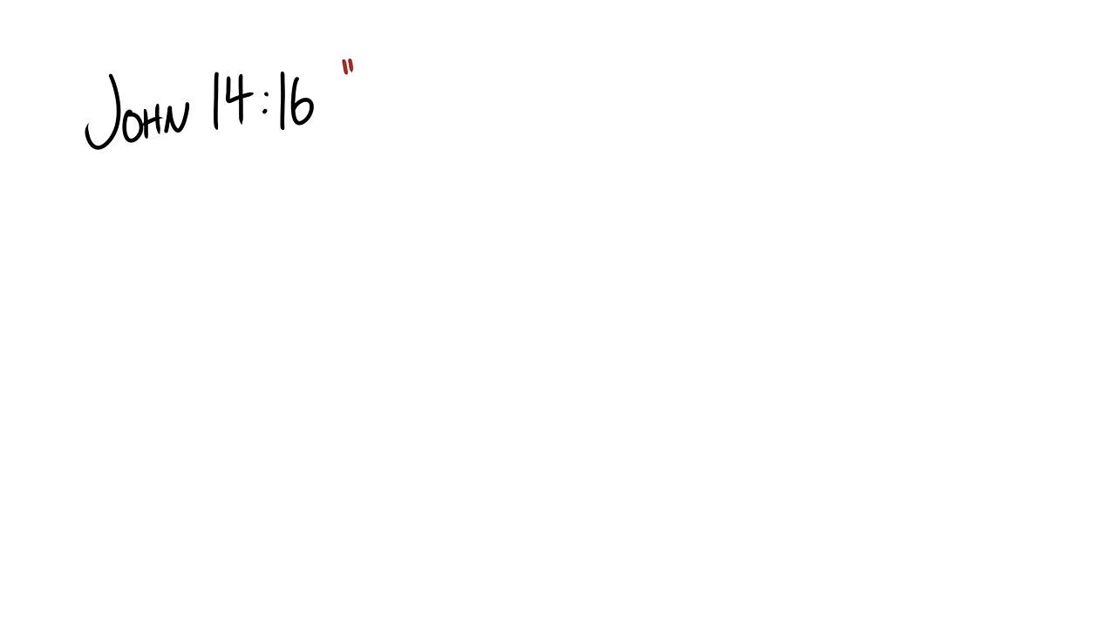
pyautogui.write('"And I will ask the Father, and He will give you another Advocate, who')
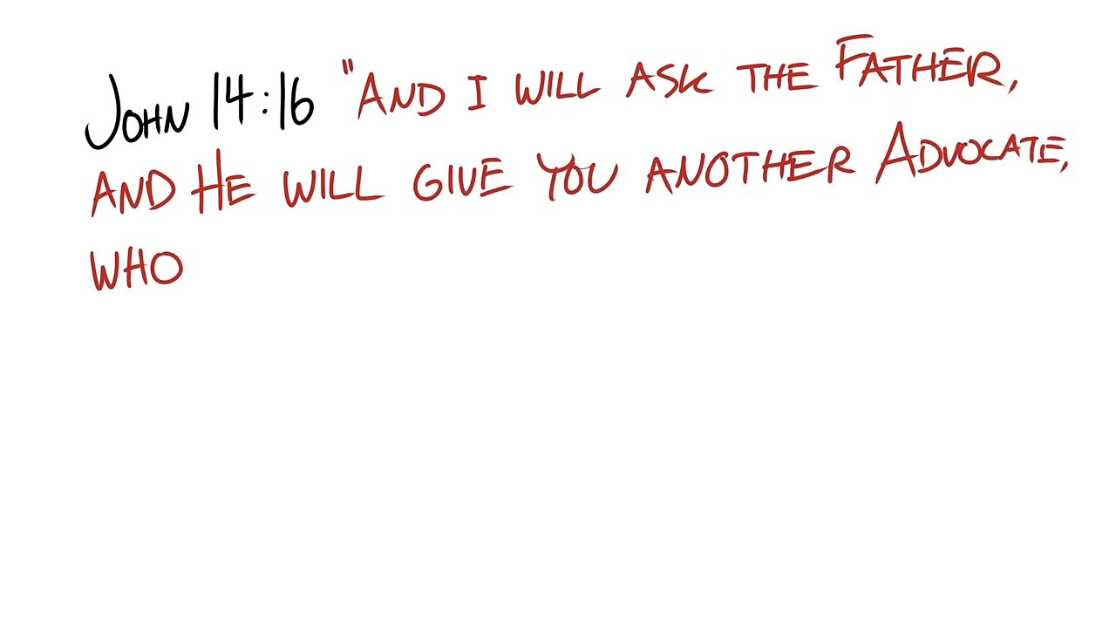
# Step: Continue the red verse through 'I will not leave you as orphans'
pyautogui.write('WILL NEVER LEAVE YOU. He is the')
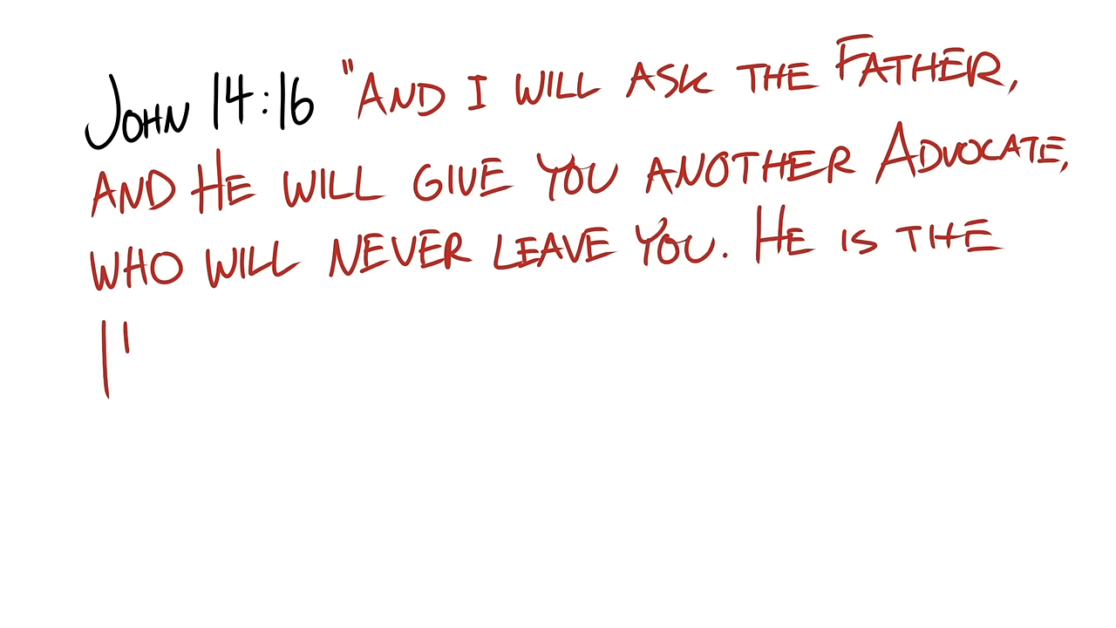
pyautogui.write('Holy Spirit, who leads into all truth')
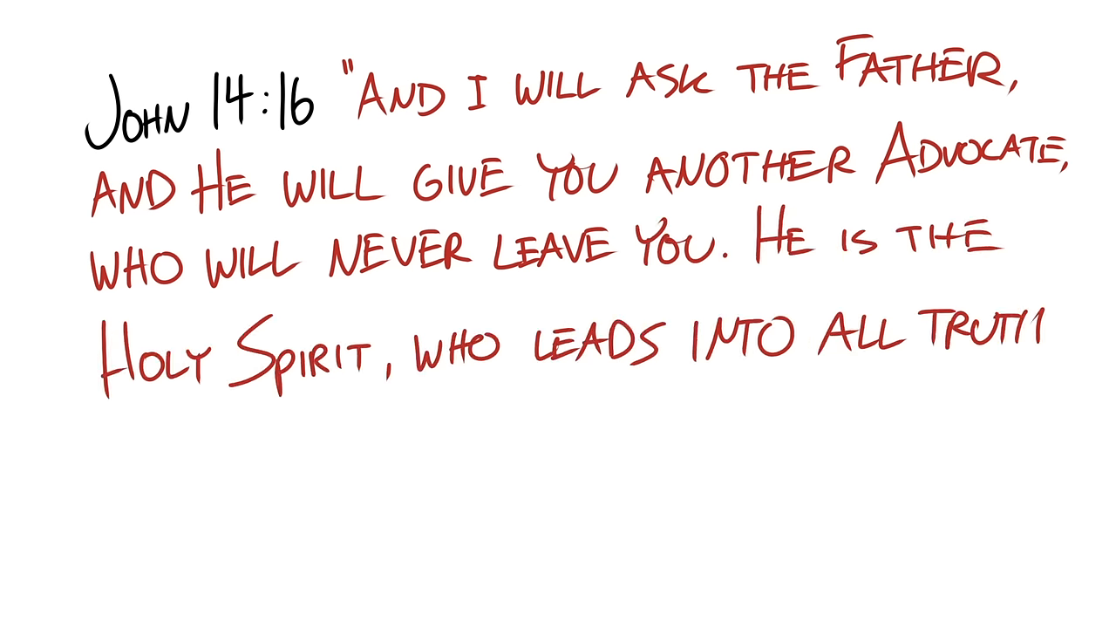
pyautogui.write('THE WORLD CANNOT RECEIVE HIM, BECAUSE')
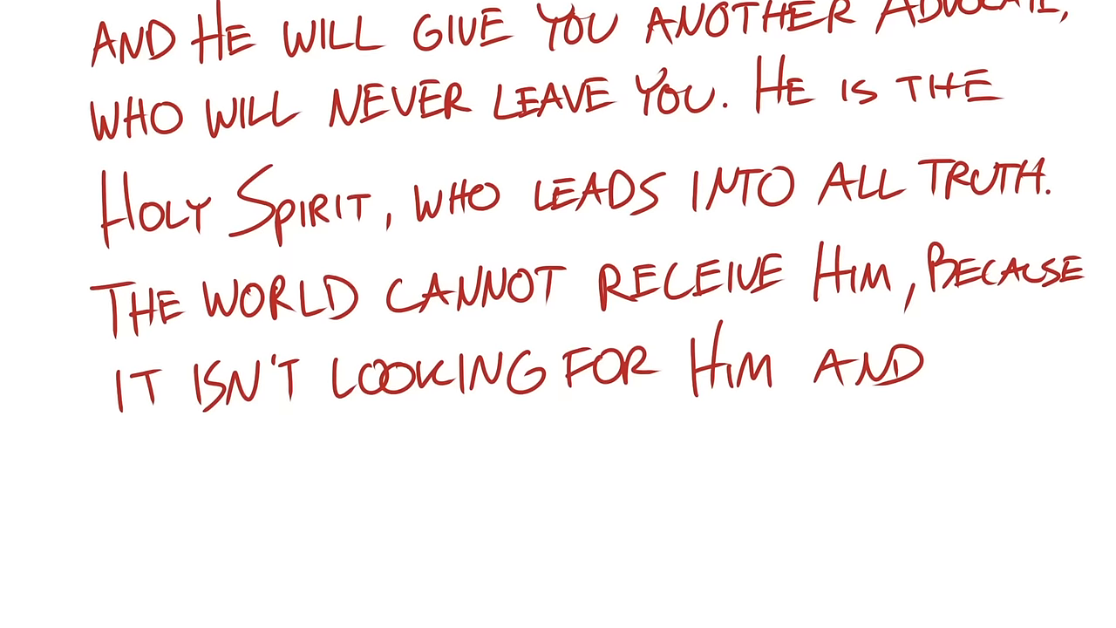
pyautogui.write("DOESN'T RECOGNIZE HIM. BUT YOU KNOW HIM")
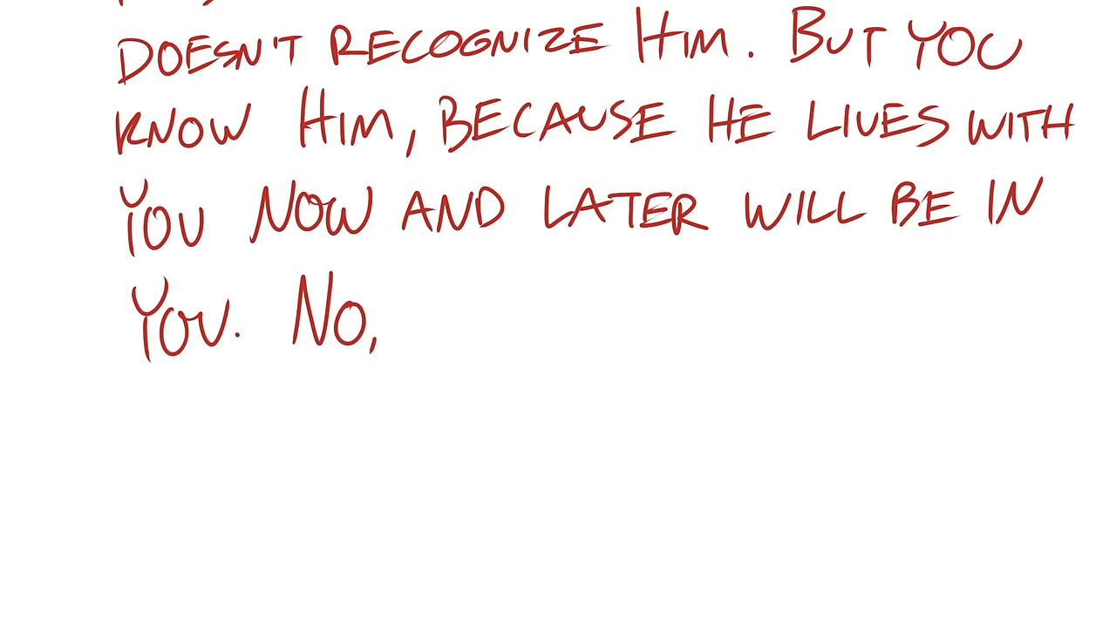
pyautogui.write('I will not leave you as orphans')
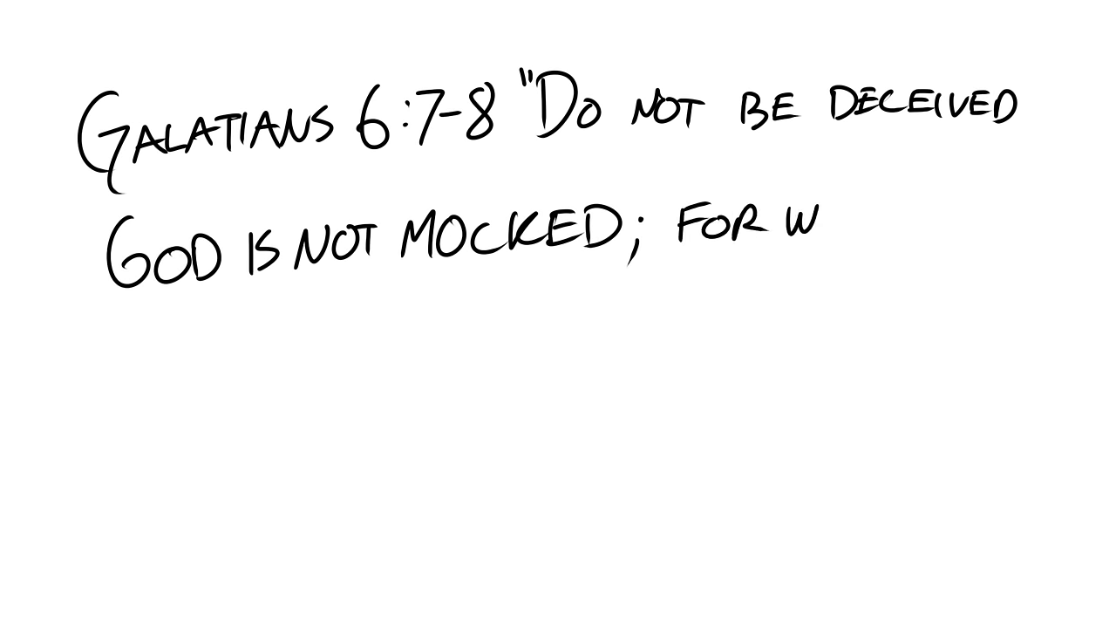
# Step: Write 'whatever a man sows, that he will also reap' and '...of the Spirit reap'
pyautogui.write('whatever a man sows')
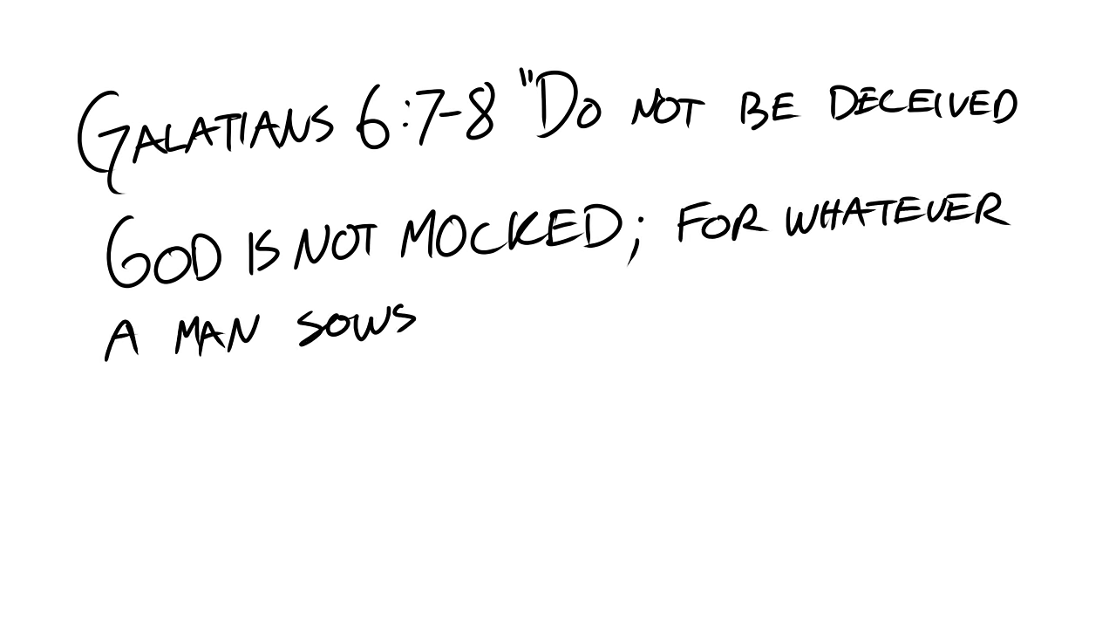
pyautogui.write(', that he will also reap.')
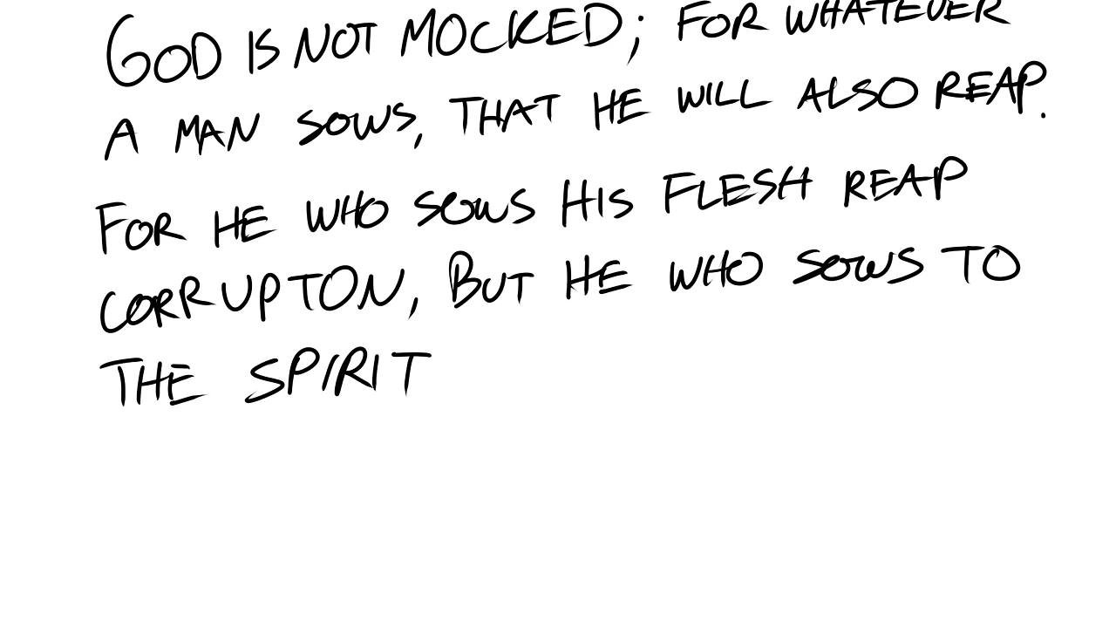
pyautogui.write('will of the Spirit reap')
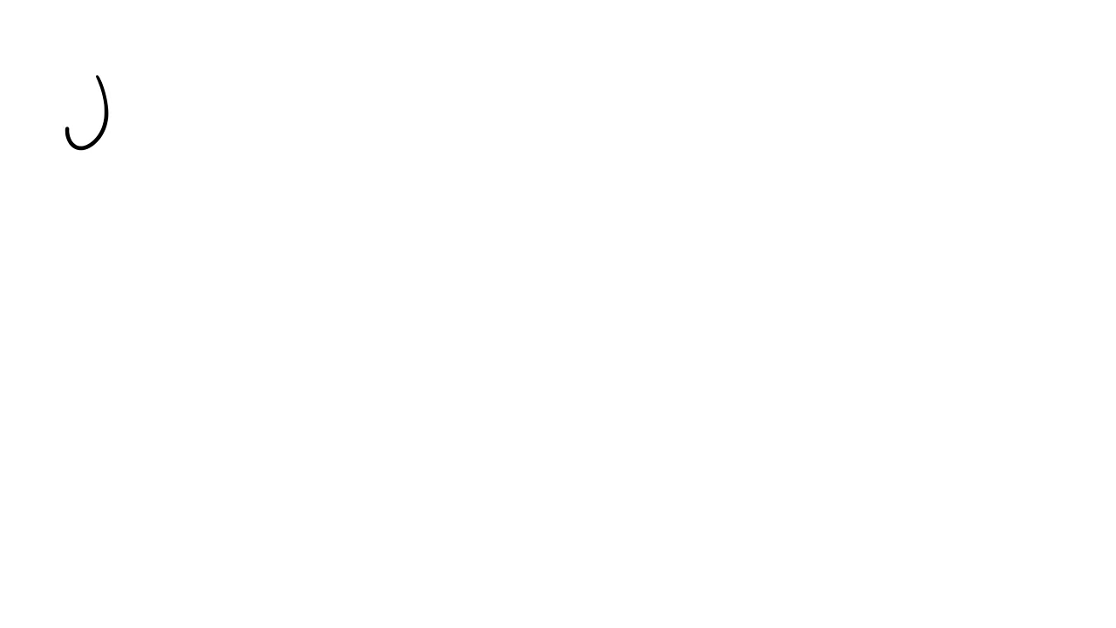
# Step: Write 'James 1:14-15' and the verse from 'But each one is tempted' to 'the desire has conceived'
pyautogui.write('James 1:14-15')
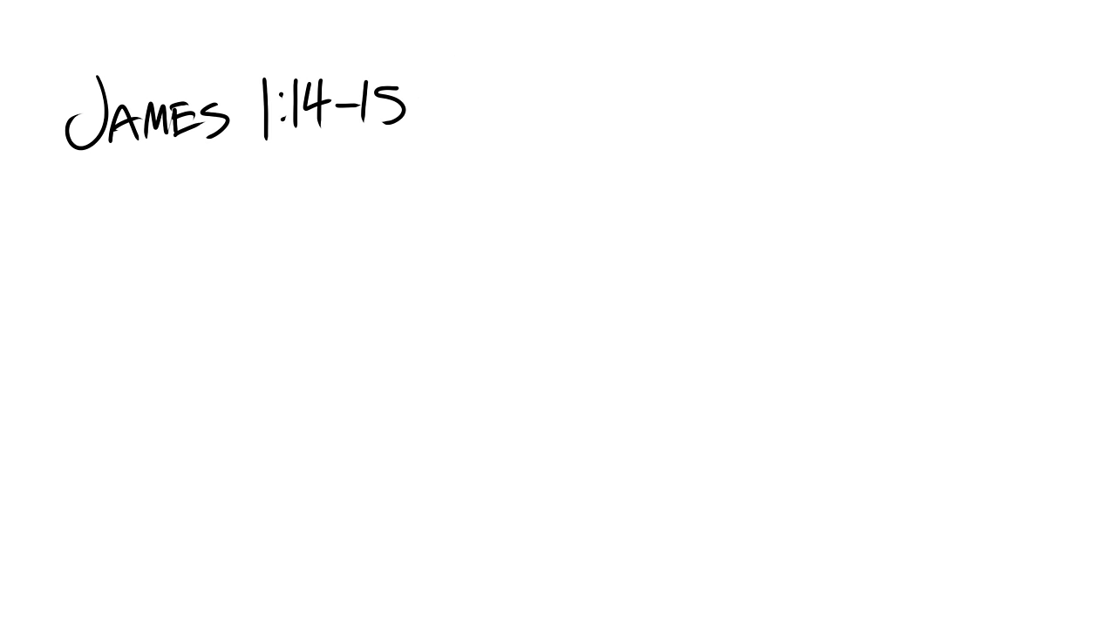
pyautogui.write('"But each one is tempted')
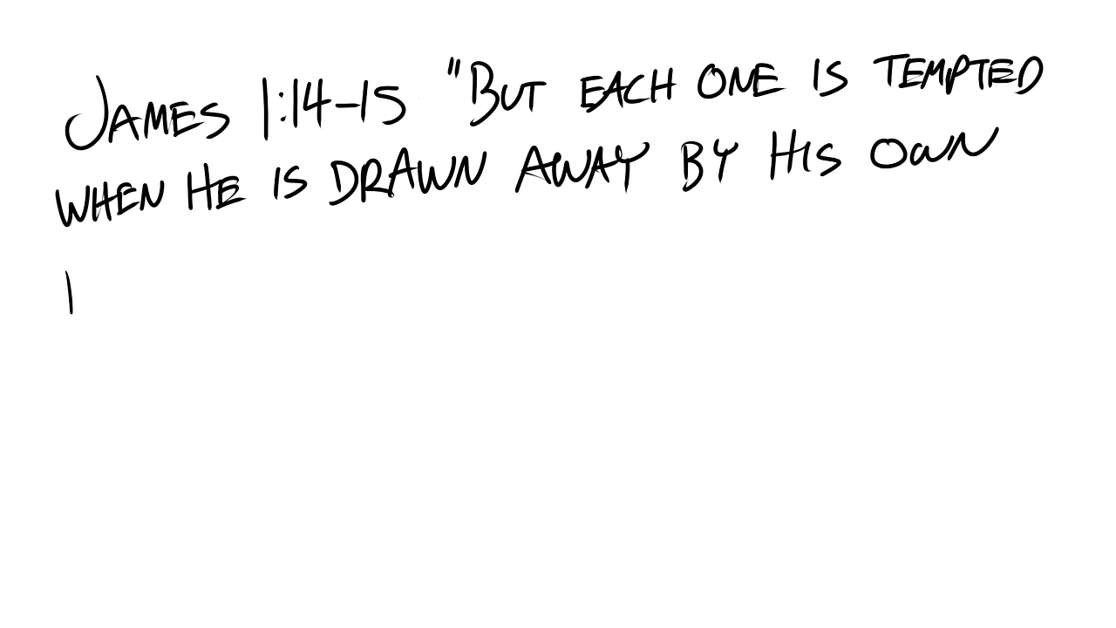
pyautogui.write('Desires and enticed. Then, wil')
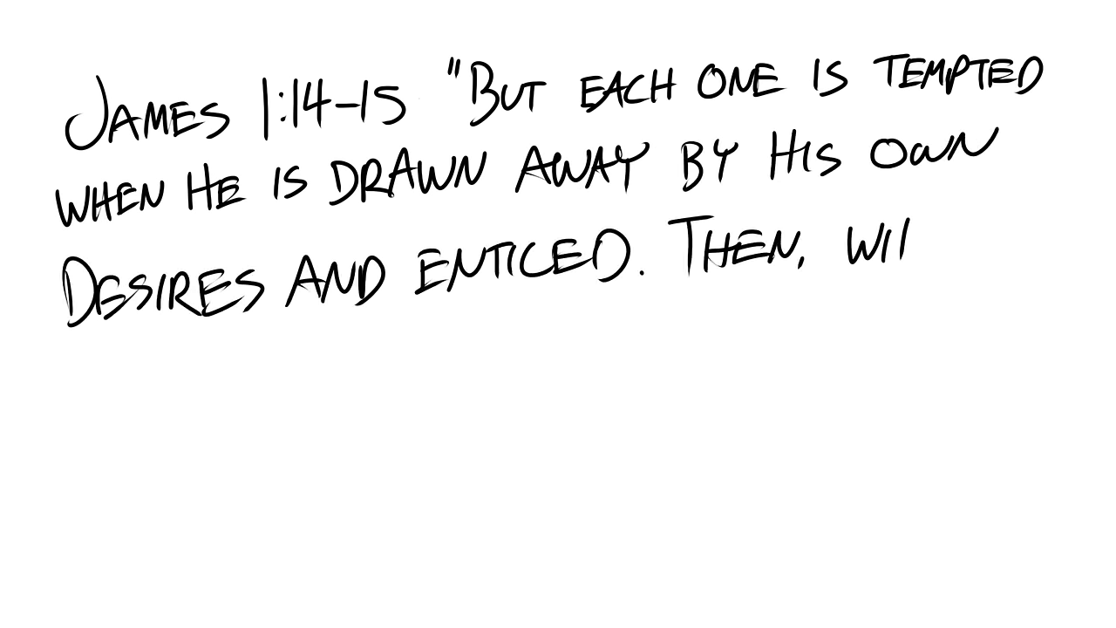
pyautogui.write('the Desire has conceive')
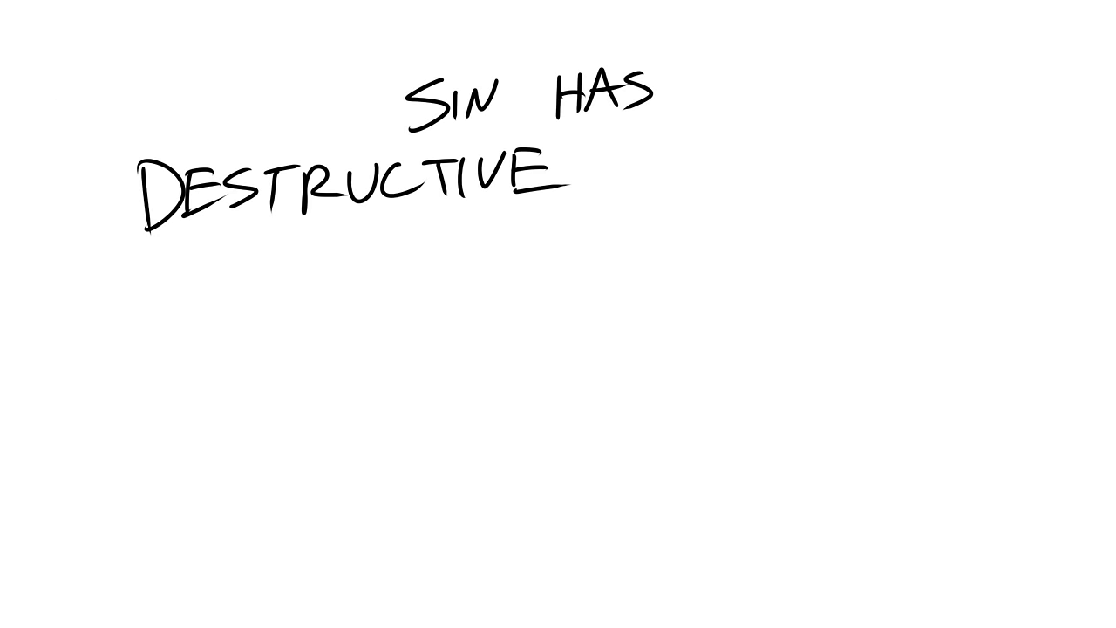
# Step: Write 'CONSEQUENCES' to finish 'Sin has destructive consequences'
pyautogui.write('CONSEQUENCES')
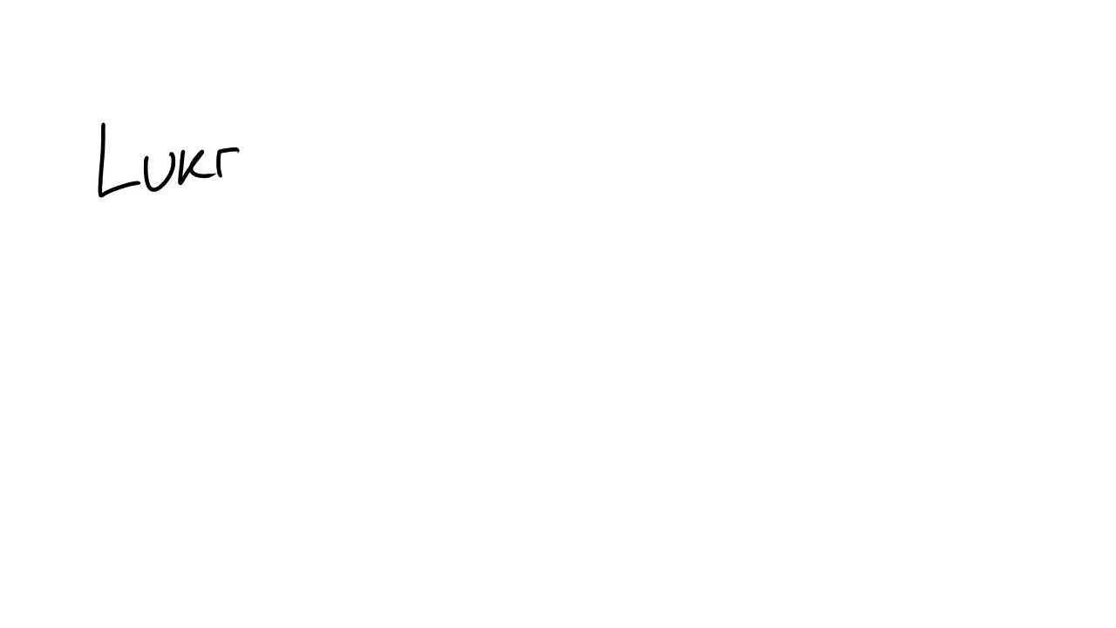
# Step: Write '9:23 "If anyone desires to come after' on the Luke page
pyautogui.write('9:23 "If')
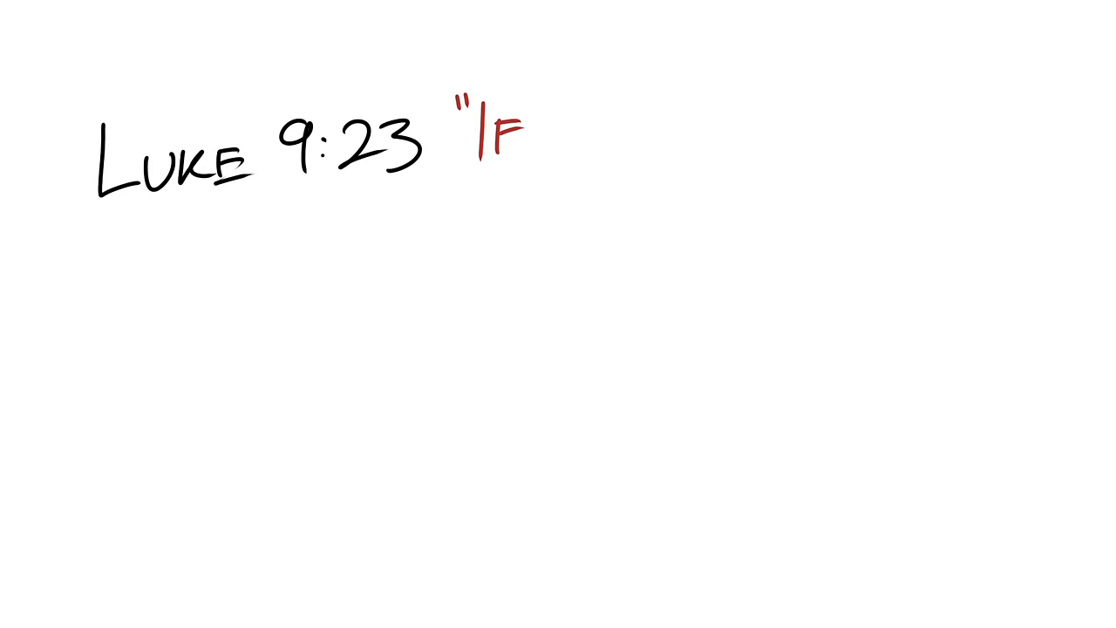
pyautogui.write('ANYONE DESIRES TO COME AF')
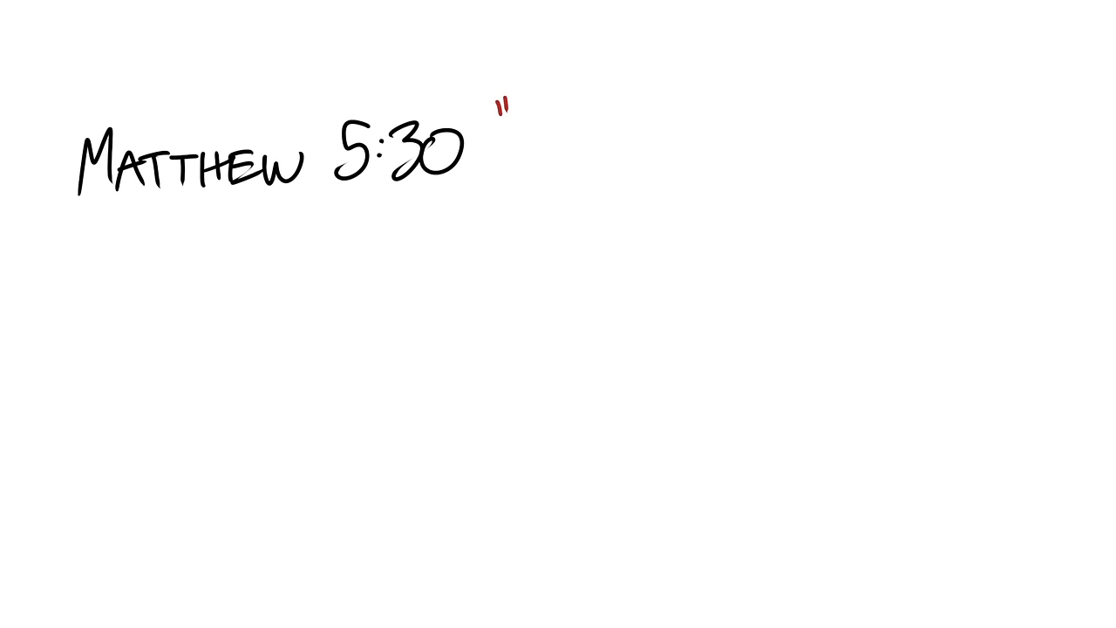
# Step: Begin the Matthew 5:30 verse with 'And if your right hand causes'
pyautogui.write('And if your right hand causes')
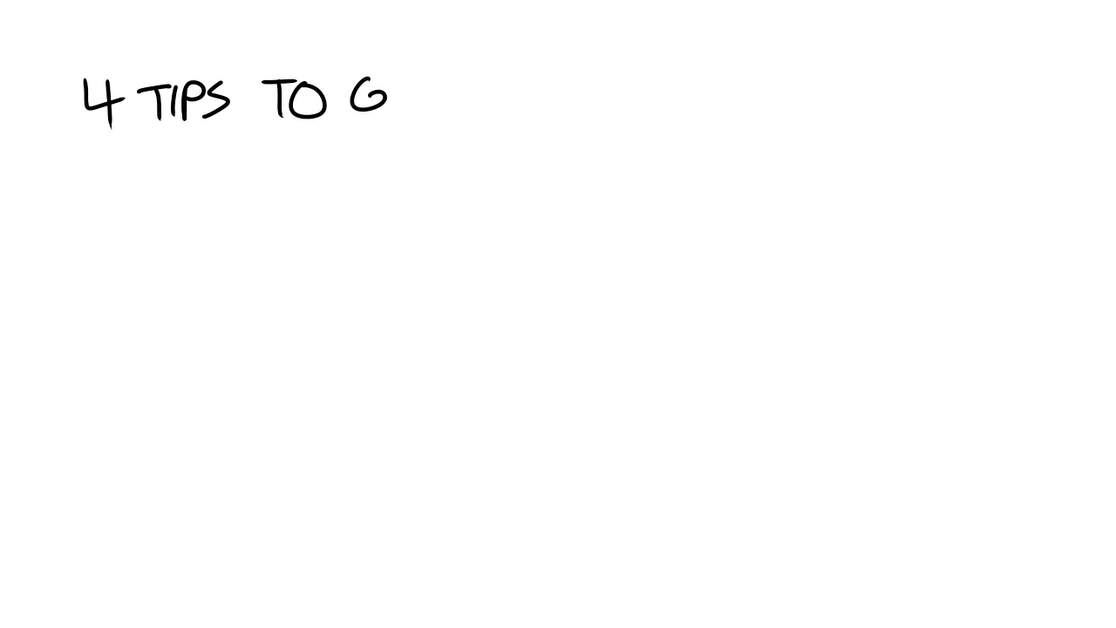
# Step: Write 'Get Right with God' and tips: go to the cross, feelings aren't reliable, input equals output
pyautogui.write('ET RIGHT WITH GOD')
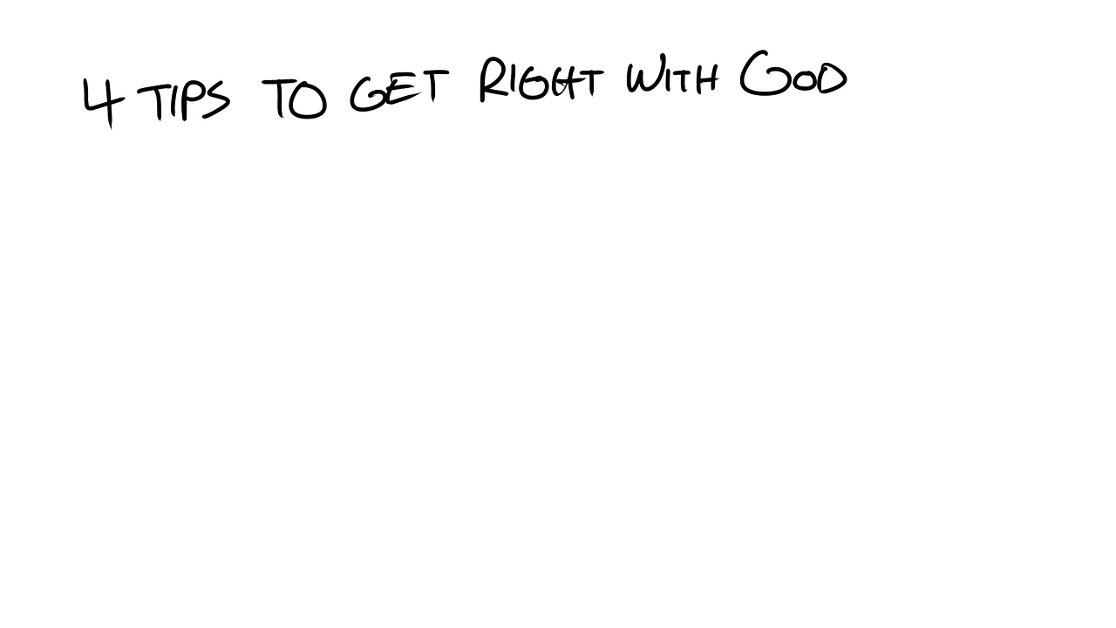
pyautogui.write('1) Go to the')
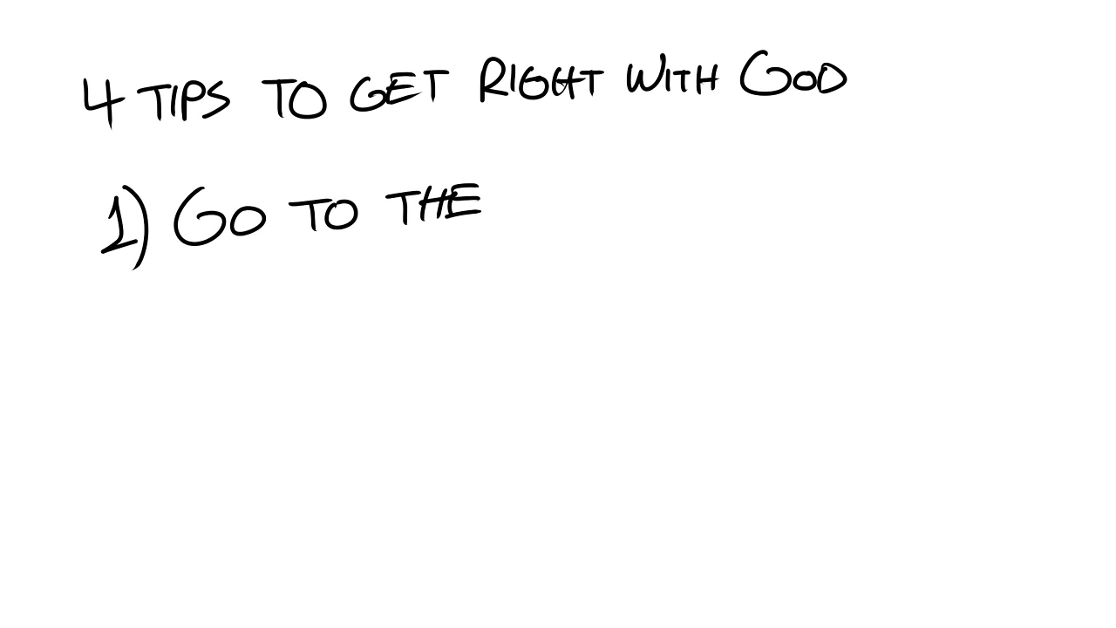
pyautogui.write('CROSS')
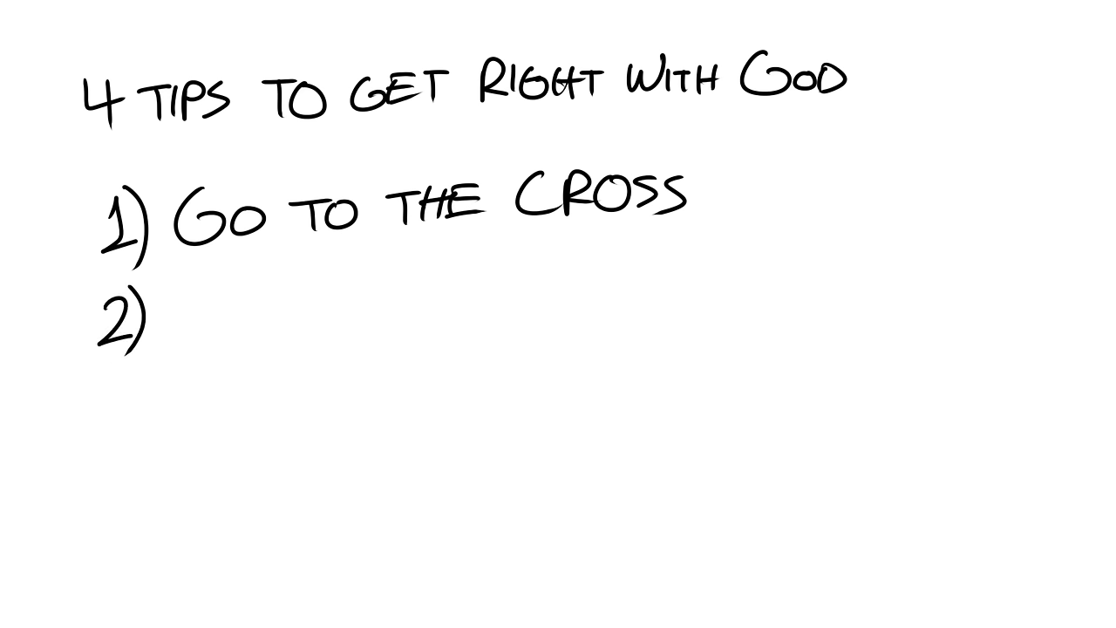
pyautogui.write("Feelings aren't reliable")
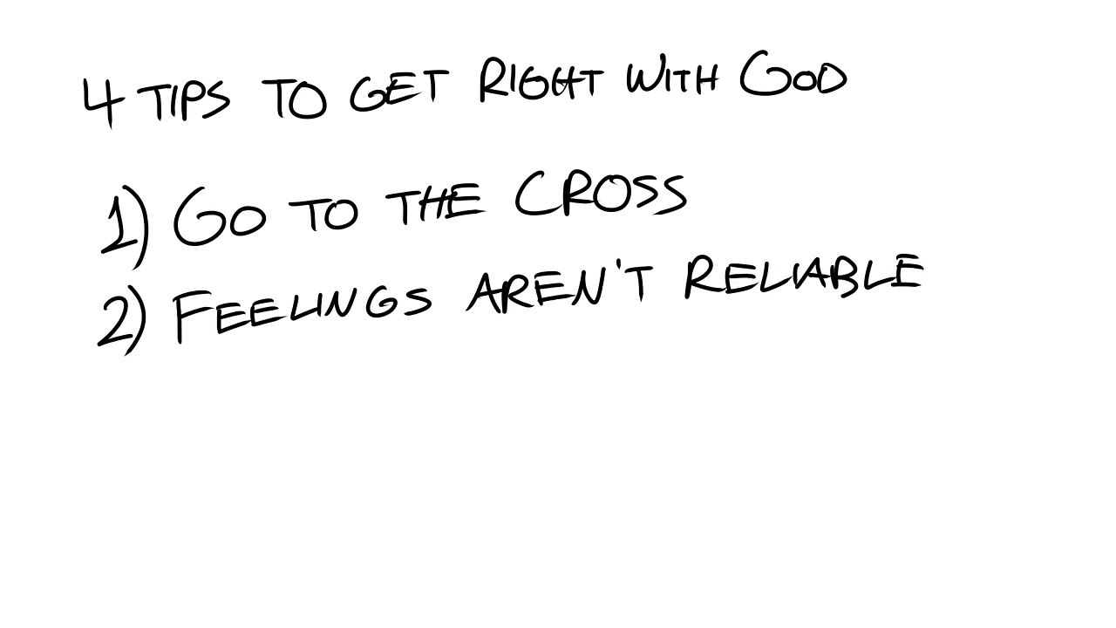
pyautogui.write('3) Input')
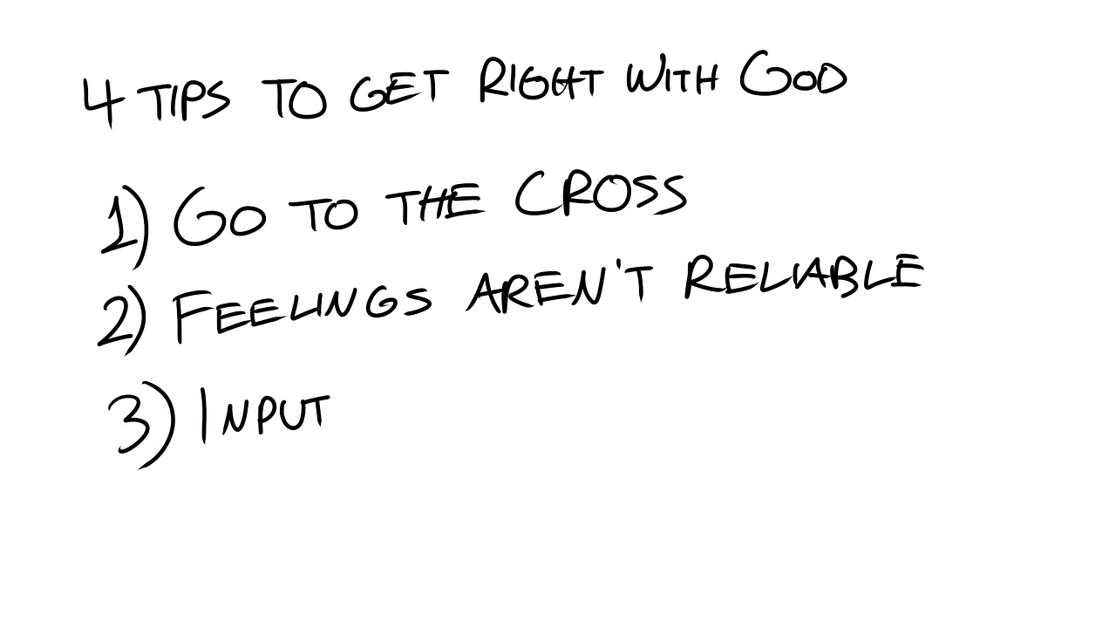
pyautogui.write('EQUALS OUTPUT')
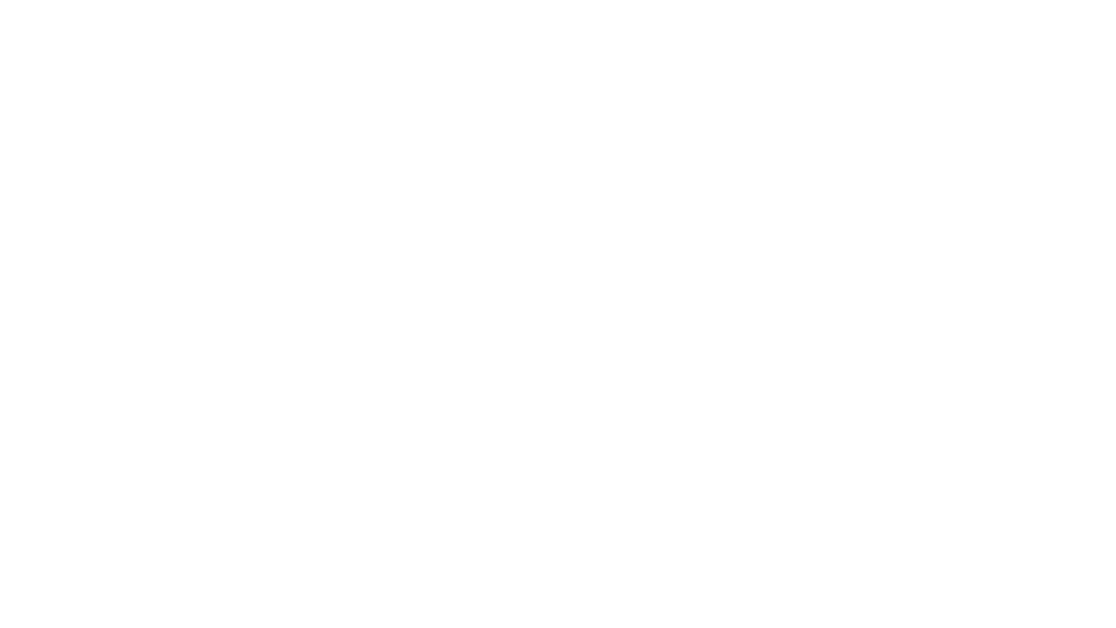
# Step: Write James 4:8 "Draw near to God and He…", then handwrite "God is not some unknown God in the sky."
pyautogui.write('James')
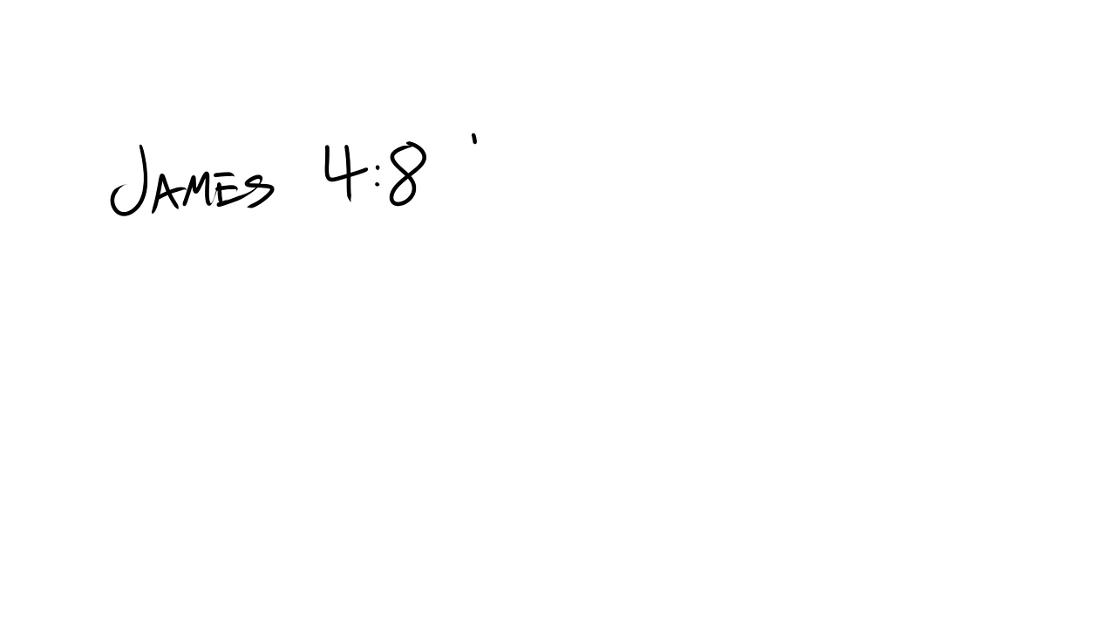
pyautogui.write('"Draw near to God and He"')
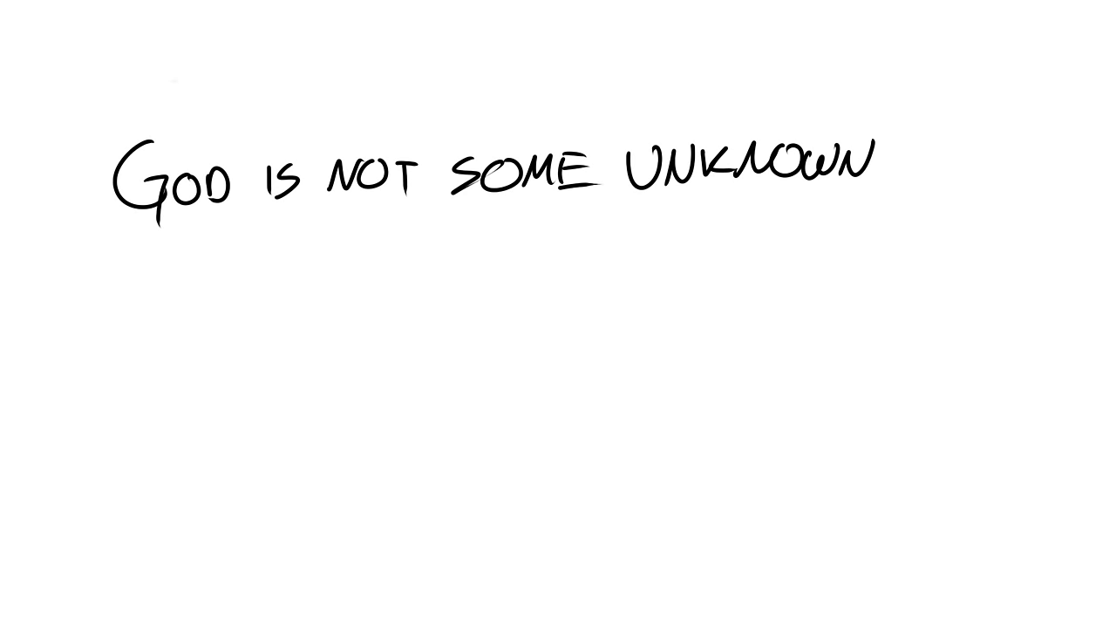
pyautogui.write("GOD in the sky. He's a God tii")
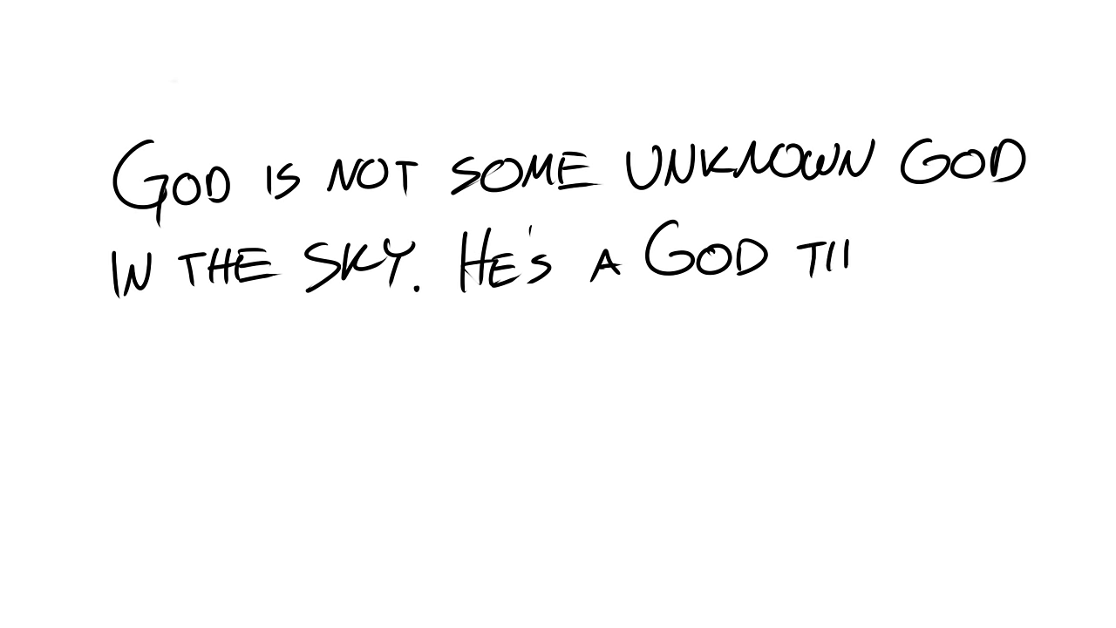